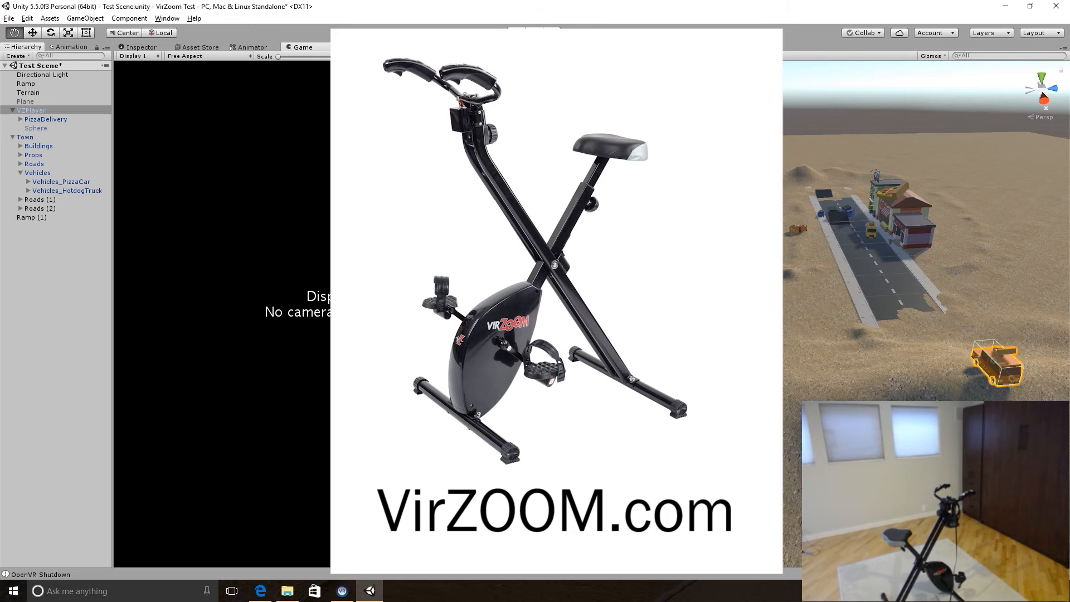
# Show the VZPlayer object's Transform, VZ Player script and Rigidbody in the Inspector.
pyautogui.click(515, 32)
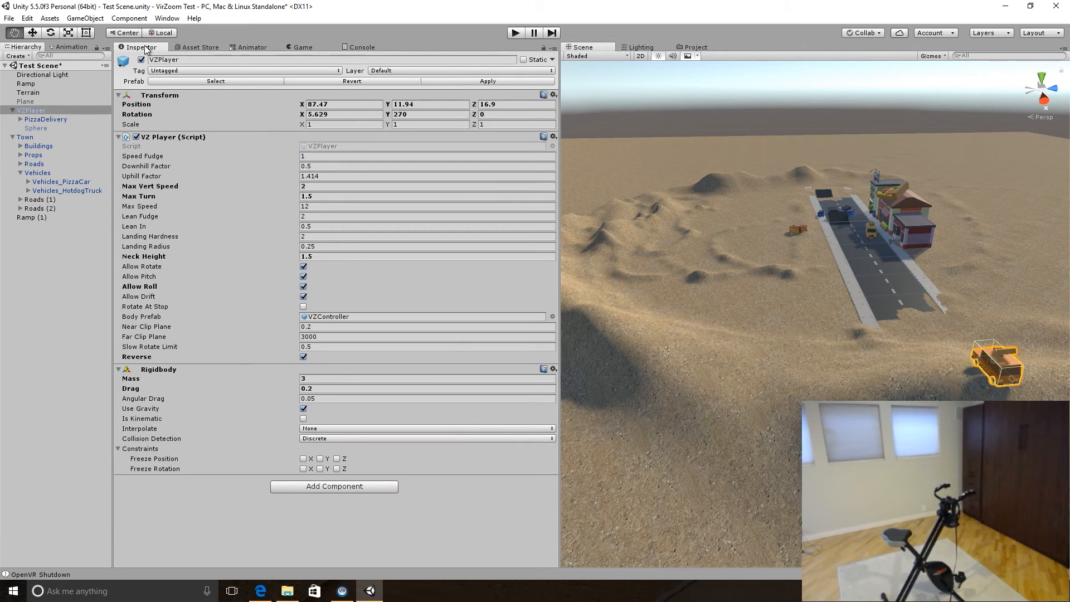
pyautogui.moveTo(261, 312)
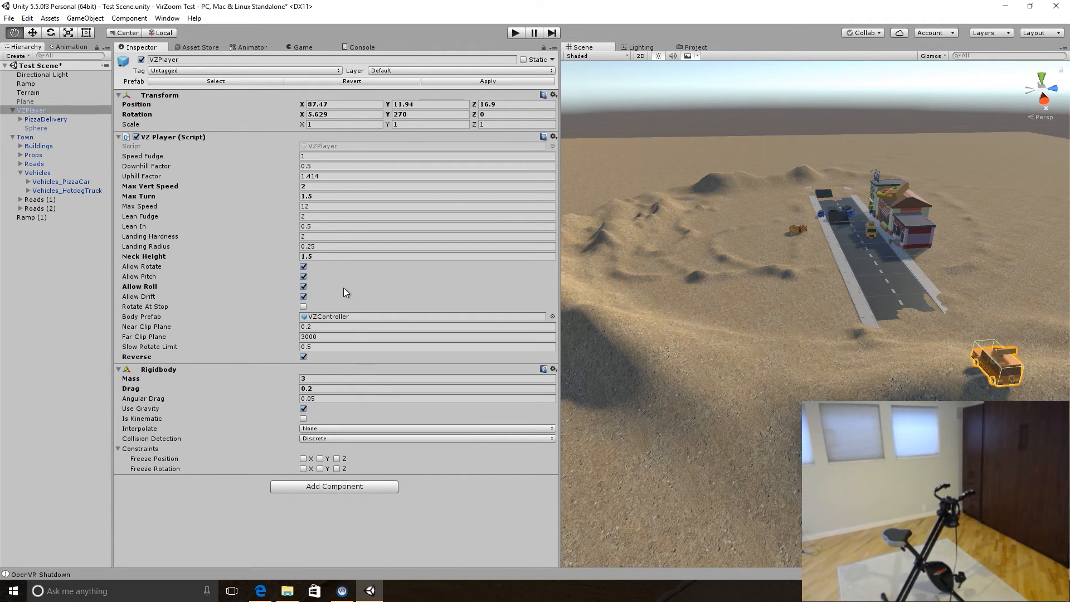
pyautogui.moveTo(347, 302)
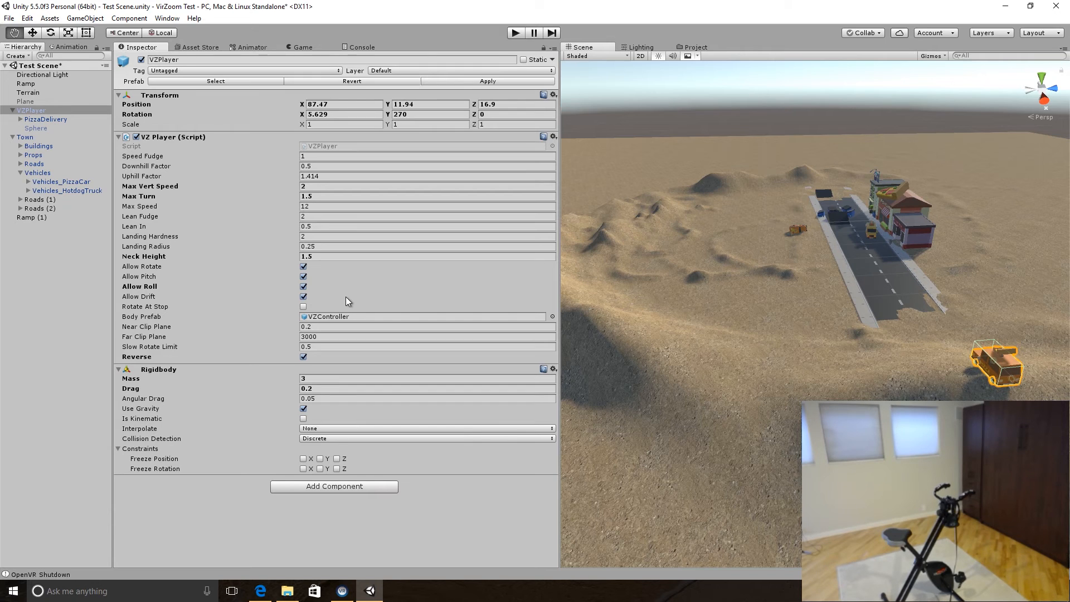
pyautogui.moveTo(173, 29)
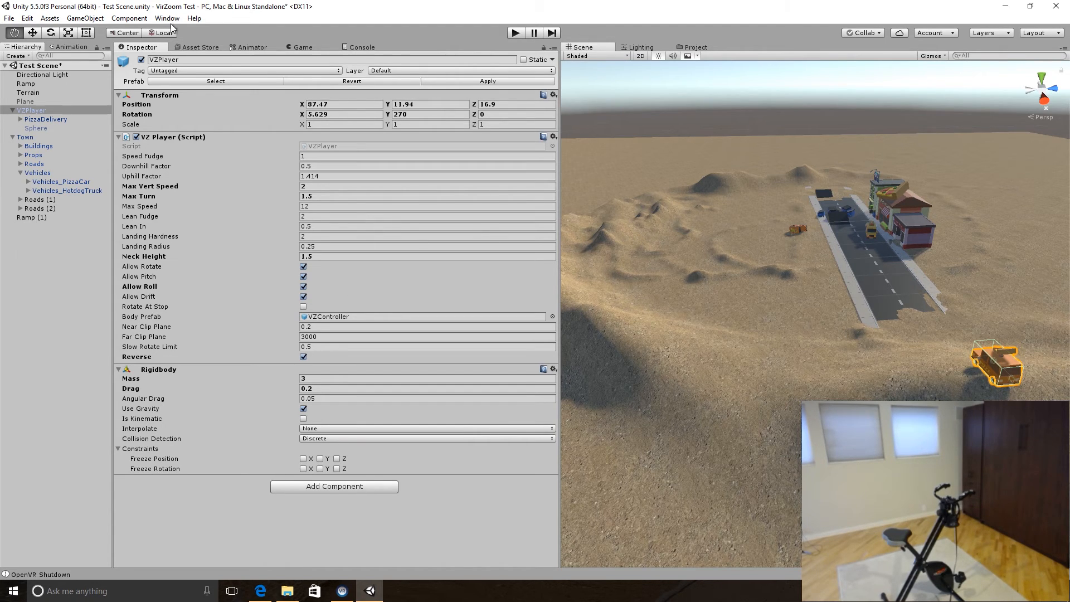
# Switch to the Game view and run the desert town scene, showing the VirZOOM license notice.
pyautogui.click(302, 47)
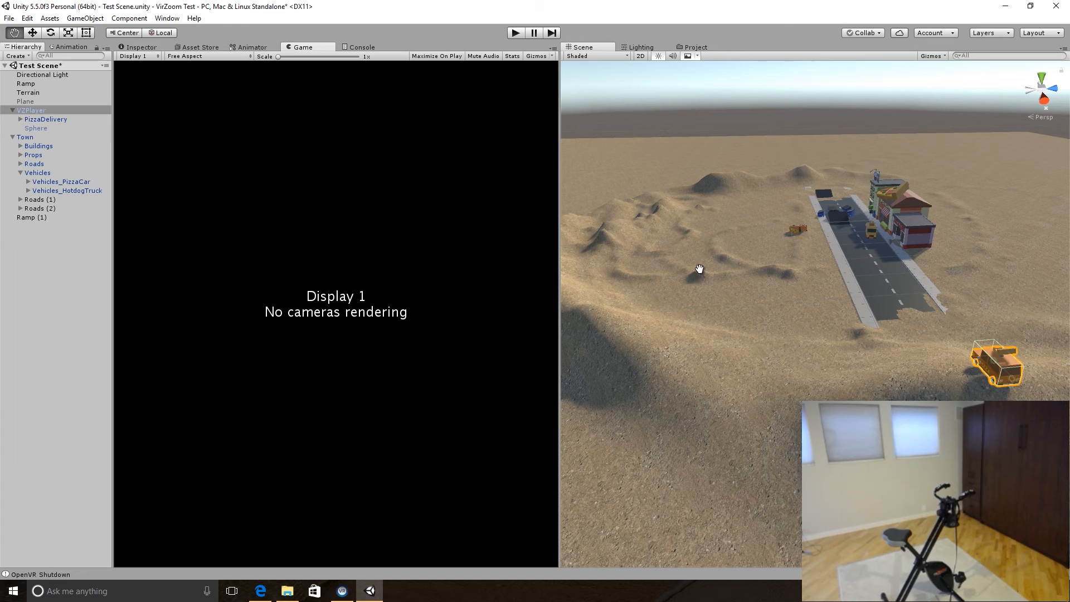
pyautogui.moveTo(698, 278)
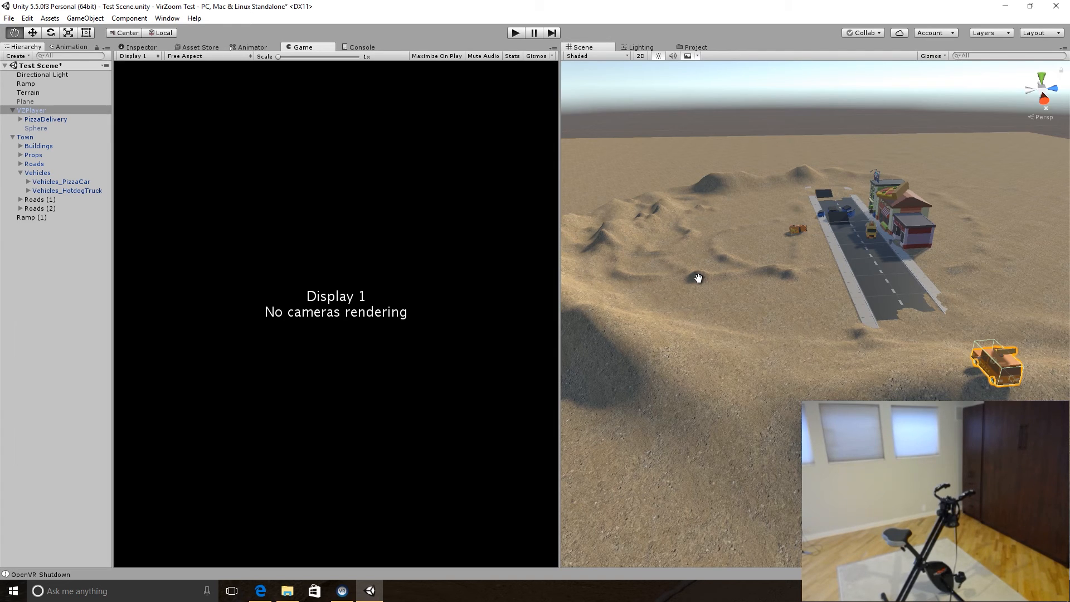
pyautogui.moveTo(896, 244)
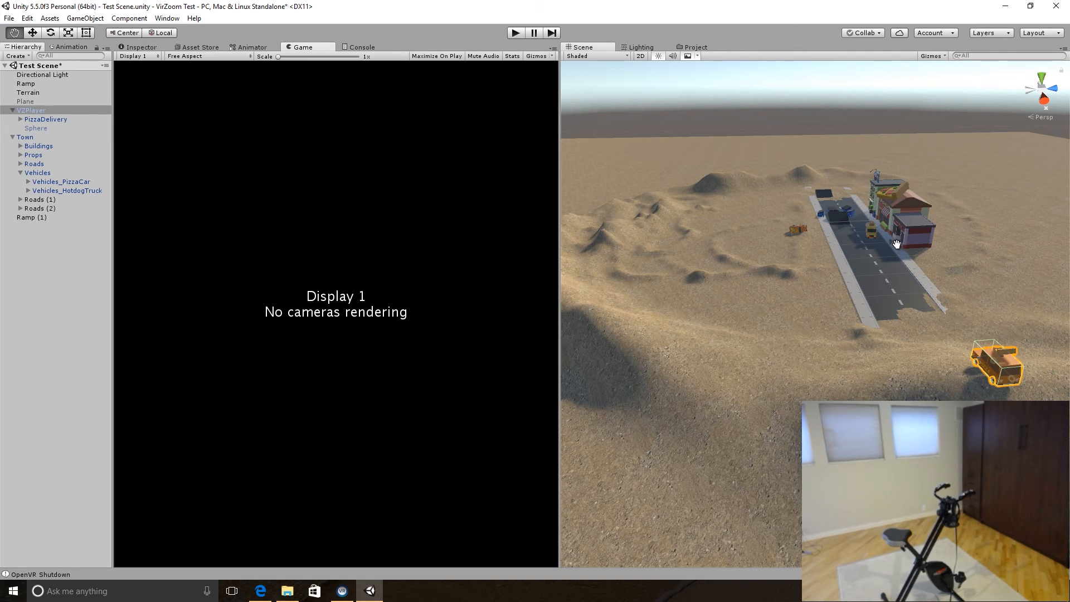
pyautogui.moveTo(883, 232)
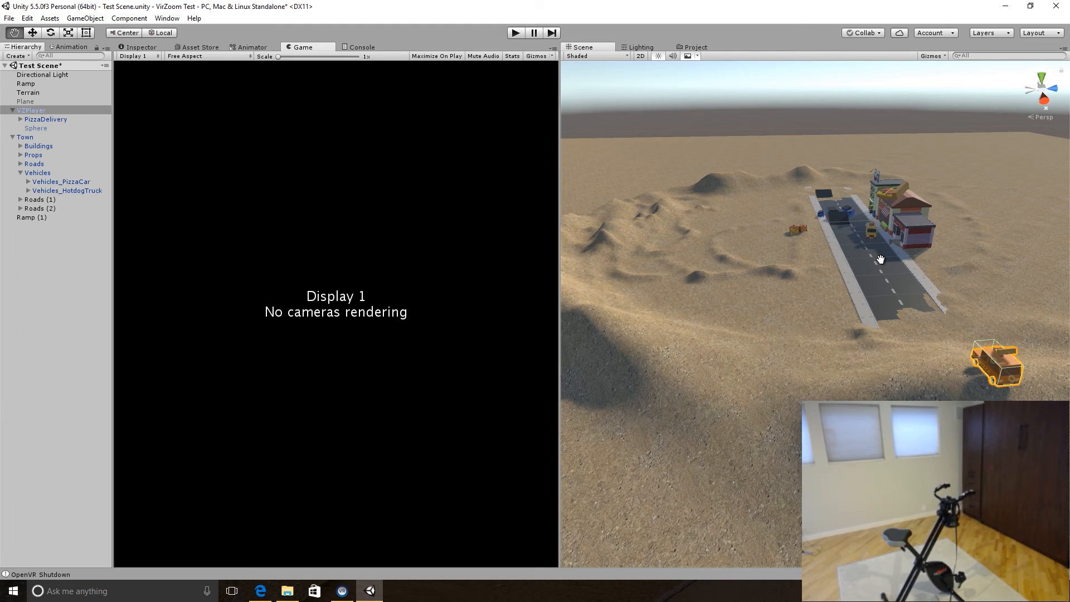
pyautogui.moveTo(987, 389)
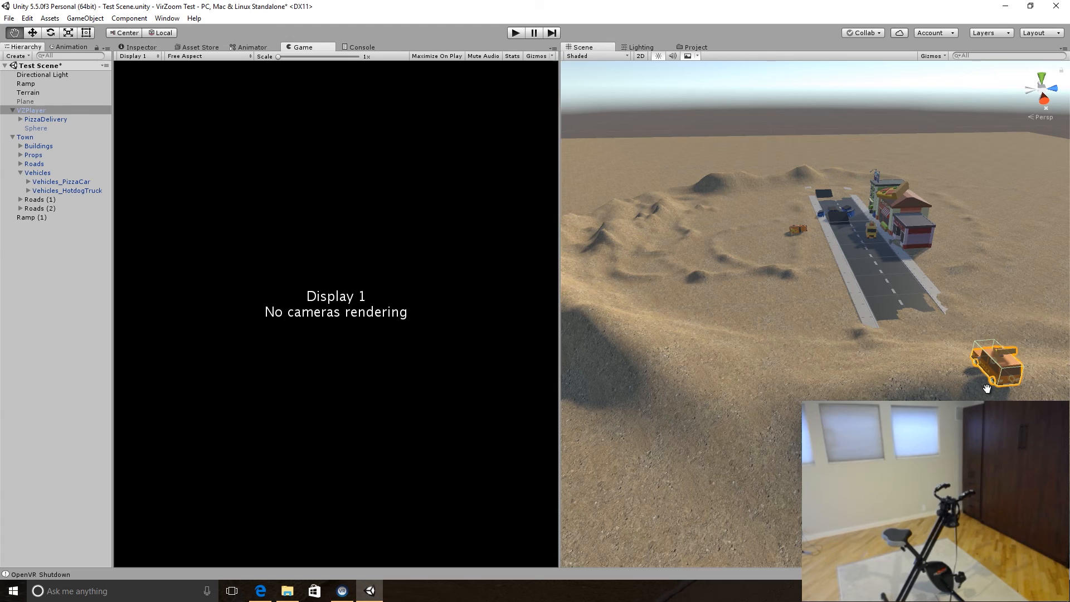
pyautogui.moveTo(970, 376)
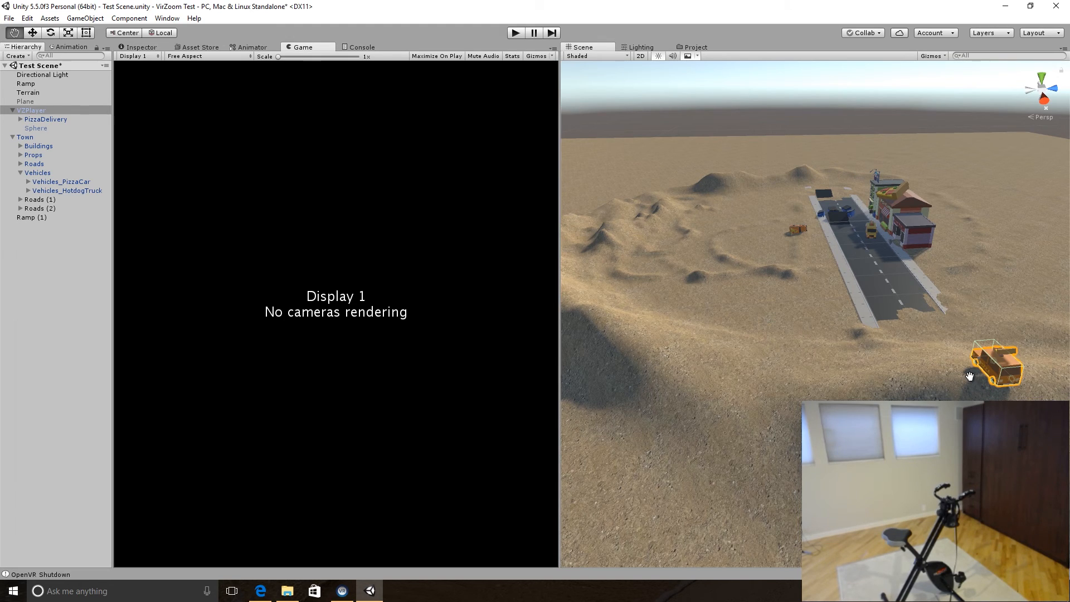
pyautogui.moveTo(952, 347)
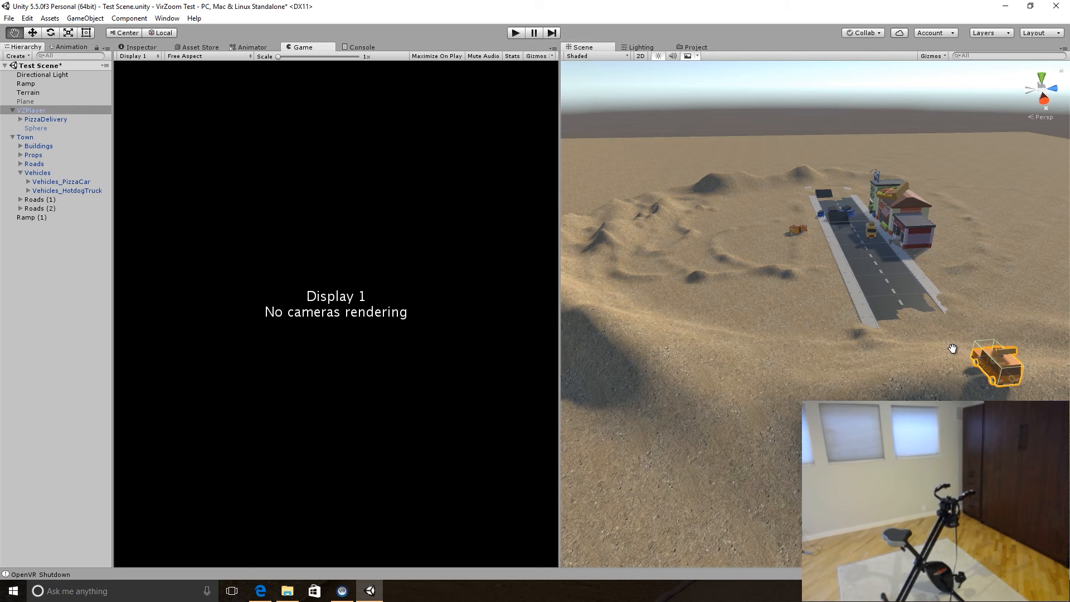
pyautogui.moveTo(485, 41)
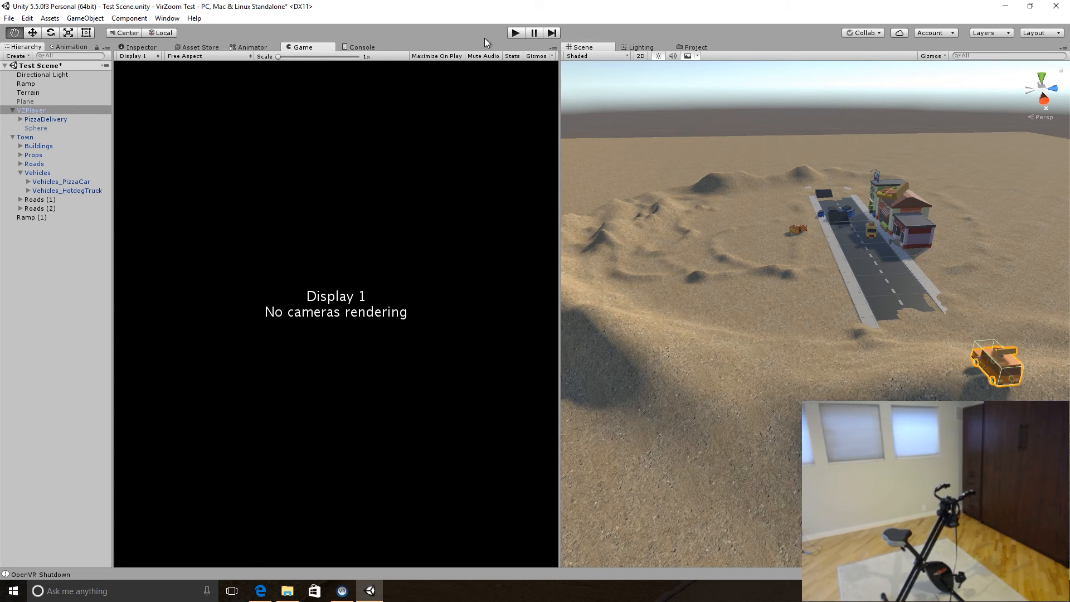
pyautogui.click(515, 33)
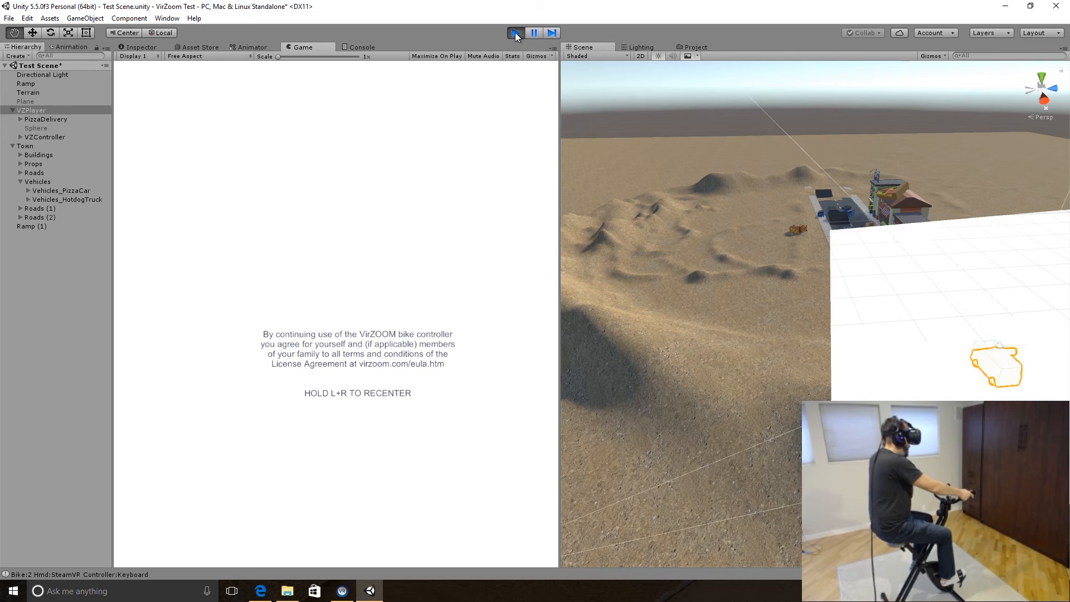